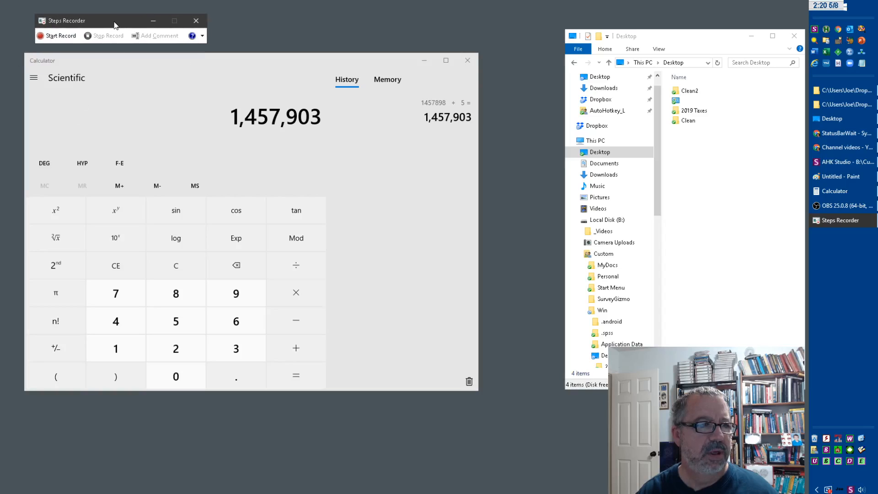
# - Open the Steps Recorder settings from the help menu and accept them
pyautogui.click(192, 36)
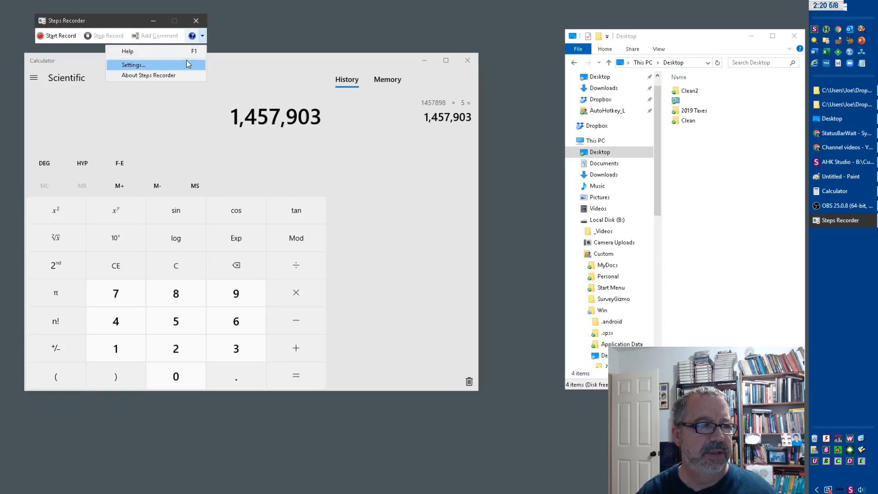
pyautogui.click(132, 64)
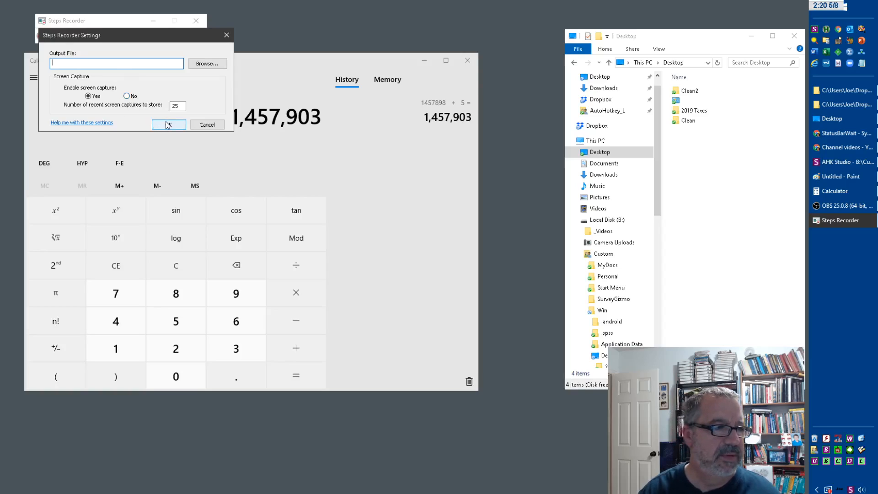
pyautogui.click(168, 124)
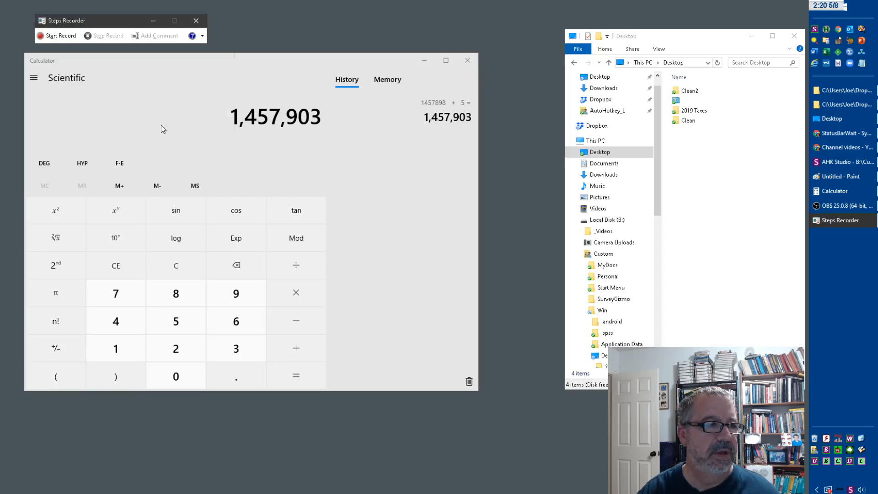
# - Start recording, clear Calculator, compute 8 + 5 = 13, and select the result
pyautogui.click(56, 35)
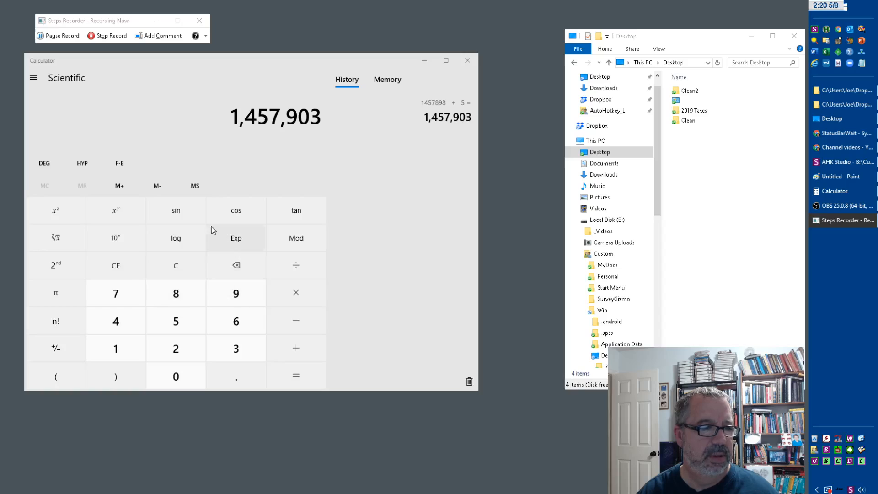
pyautogui.click(175, 266)
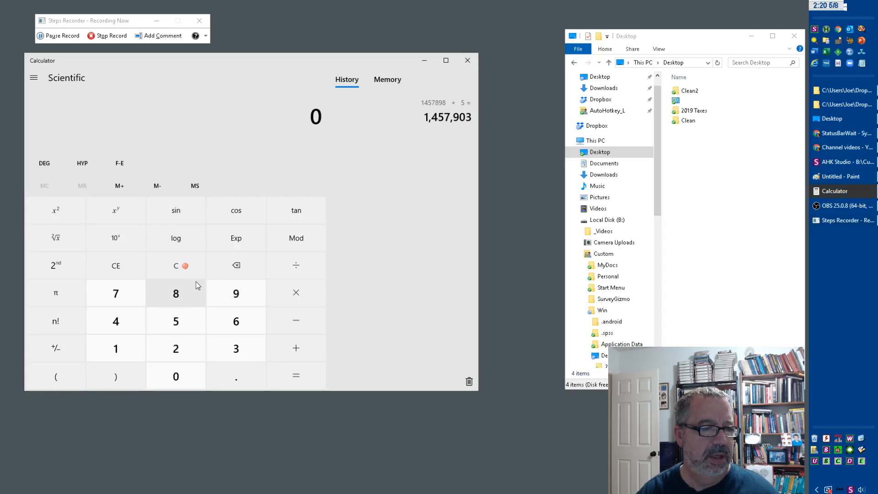
pyautogui.click(175, 294)
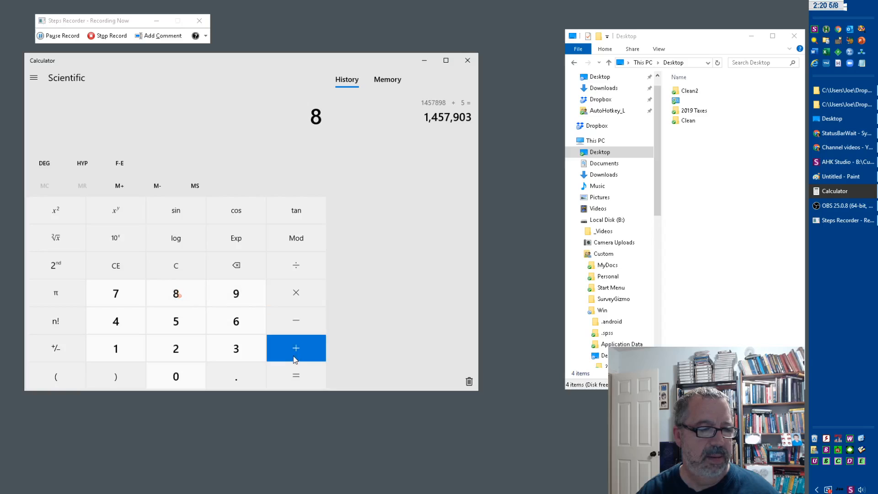
pyautogui.click(295, 375)
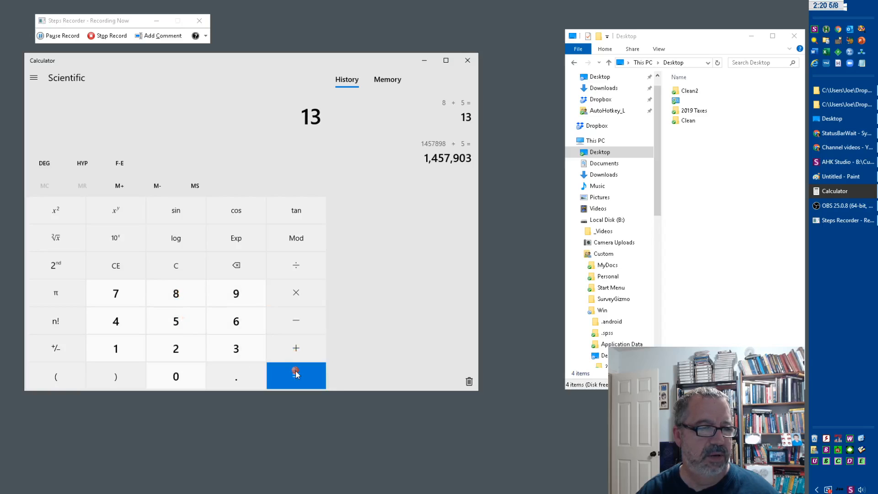
pyautogui.click(296, 375)
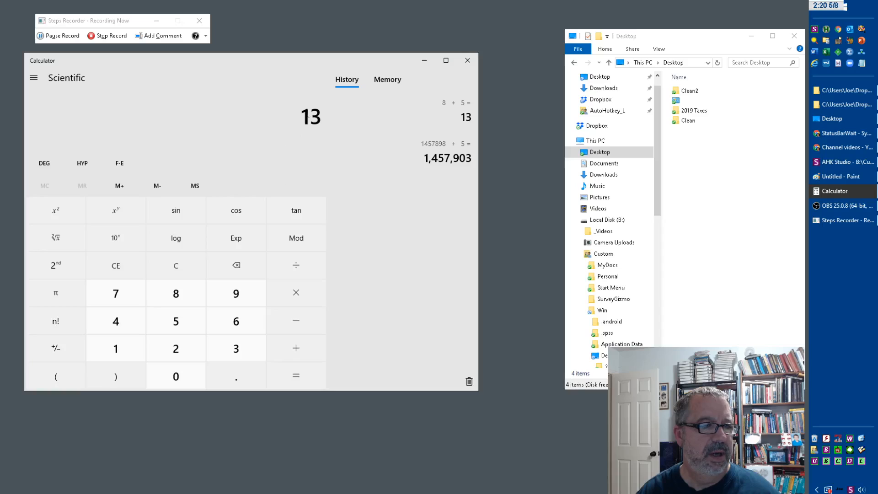
pyautogui.doubleClick(311, 116)
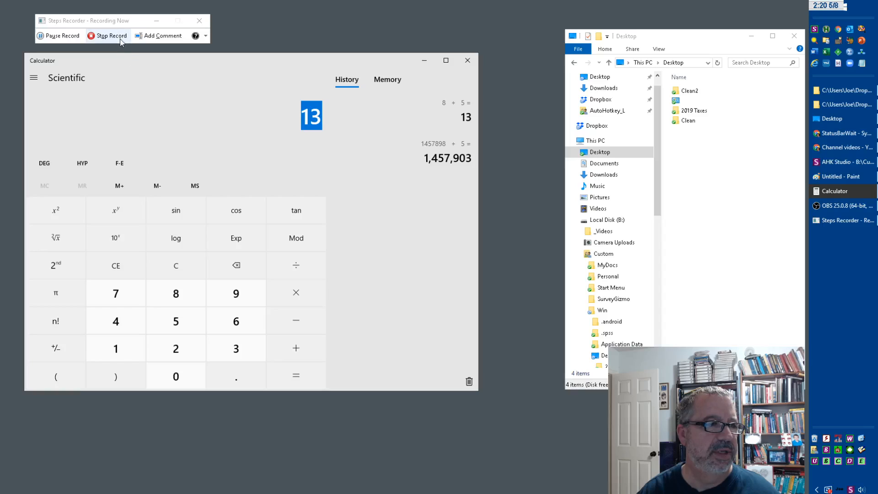
# - Stop recording and scroll through the recorded Calculator step screenshots in the report
pyautogui.click(110, 36)
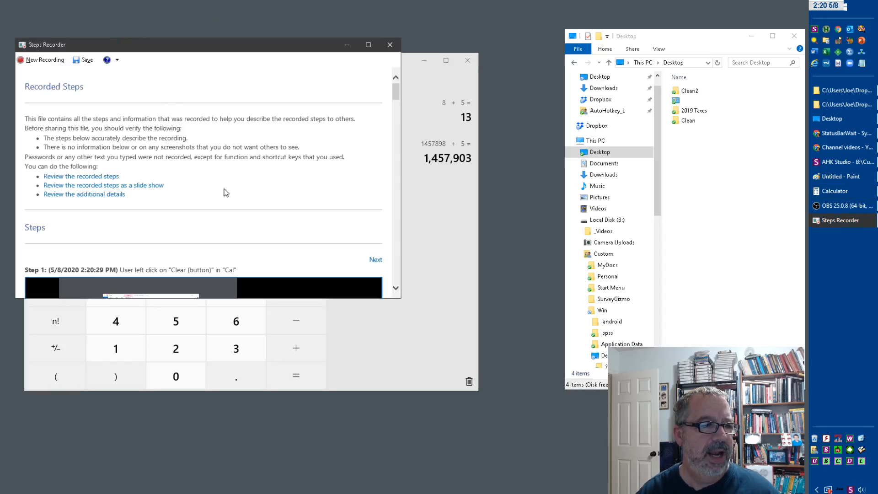
pyautogui.click(375, 259)
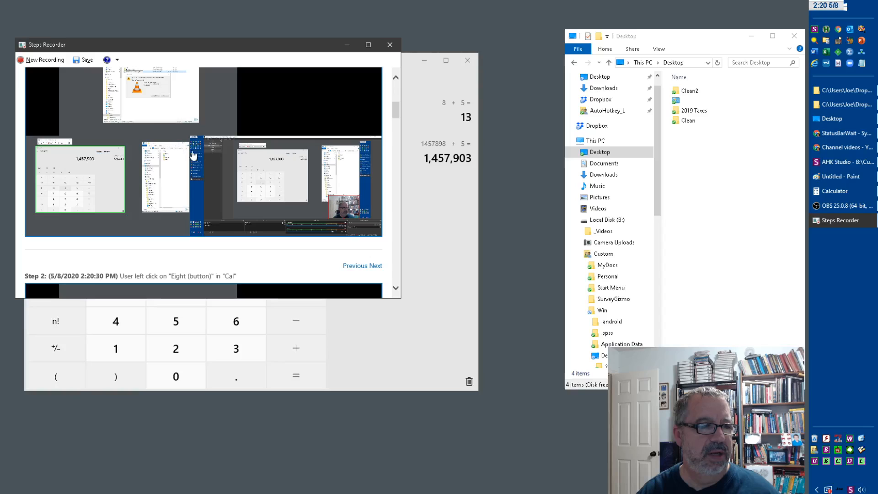
pyautogui.scroll(-3)
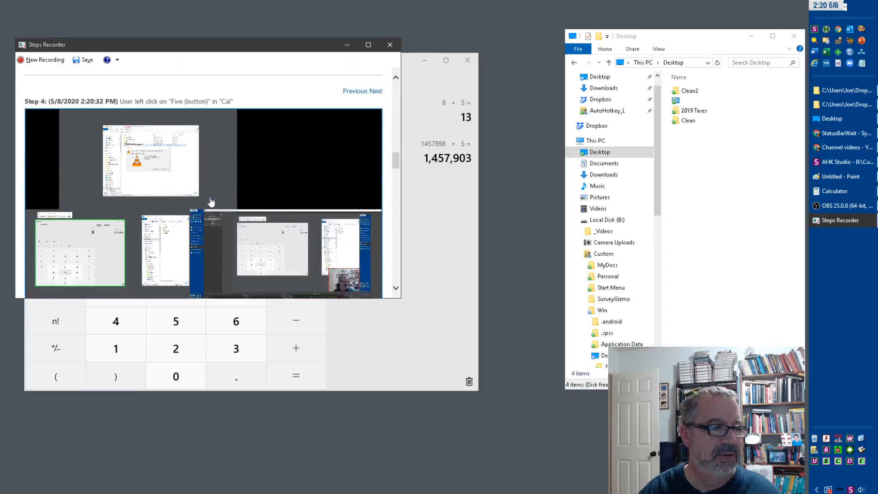
pyautogui.scroll(-3)
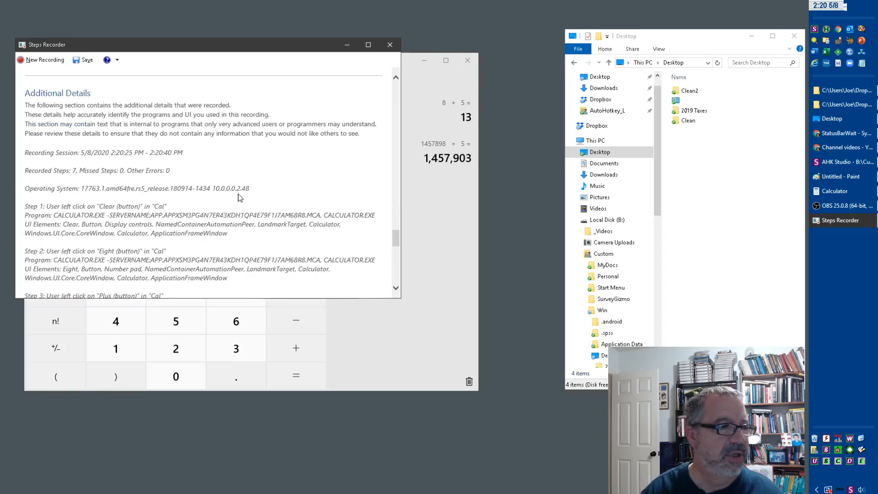
# - Scroll through Additional Details for Steps 1 to 7, ending at the Ctrl+C step
pyautogui.scroll(-3)
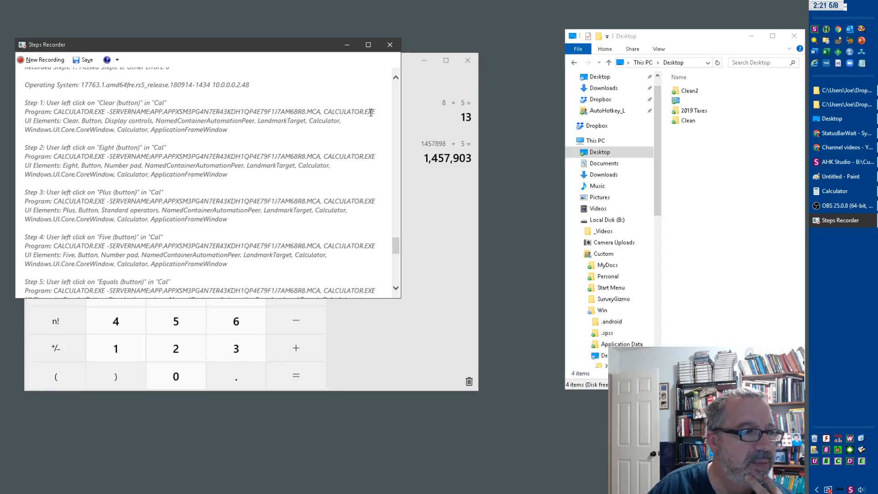
pyautogui.moveTo(229, 134)
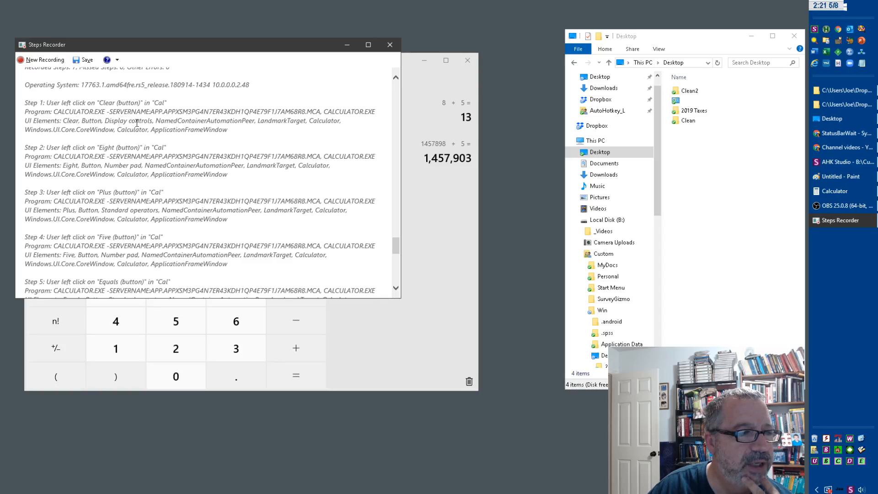
pyautogui.moveTo(307, 129)
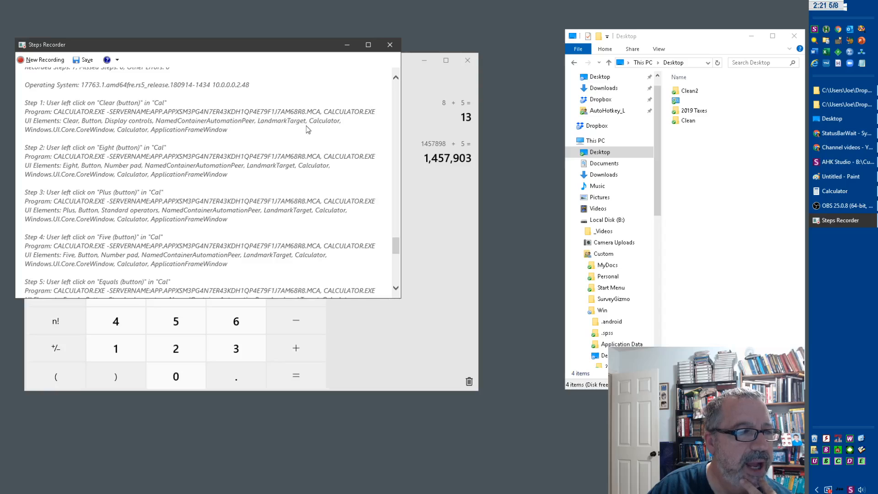
pyautogui.scroll(-3)
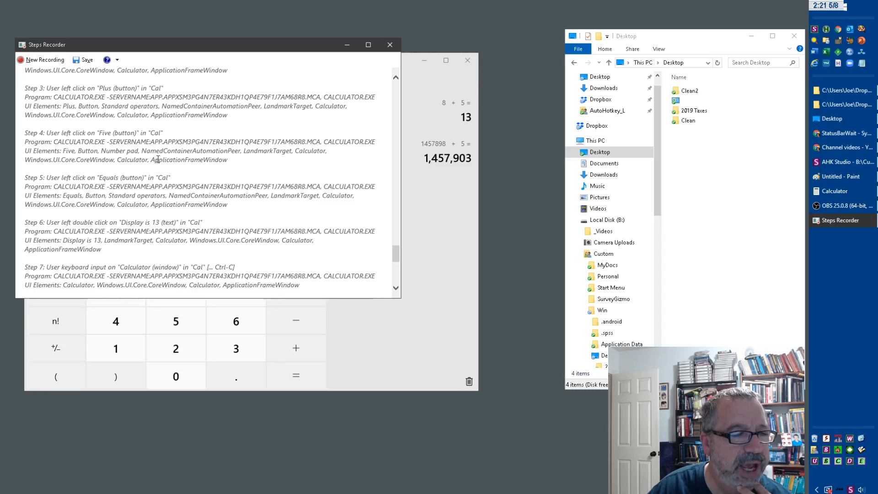
pyautogui.scroll(-3)
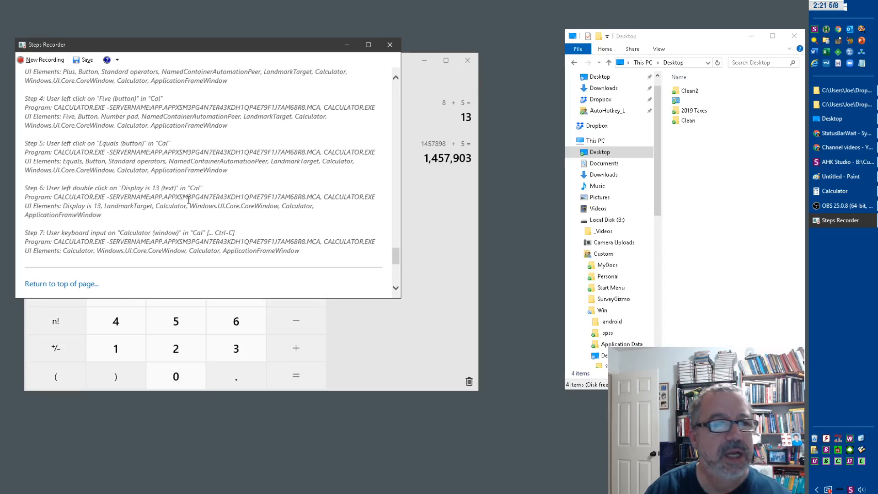
pyautogui.scroll(-3)
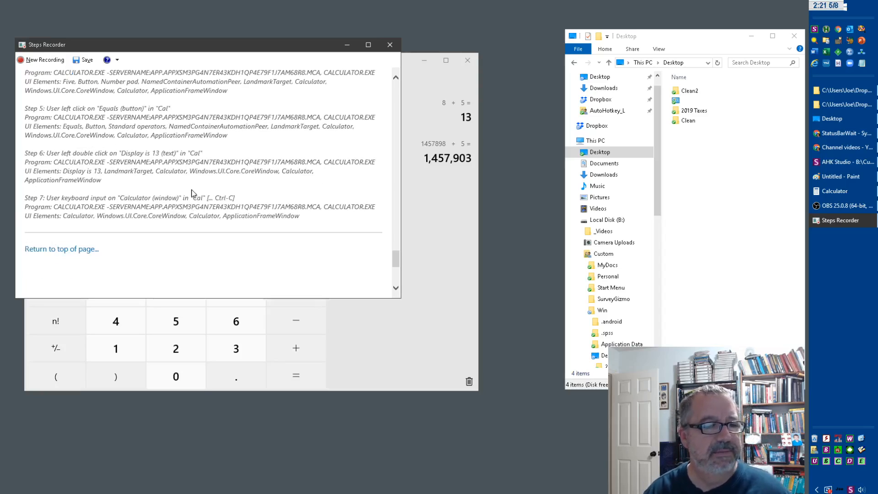